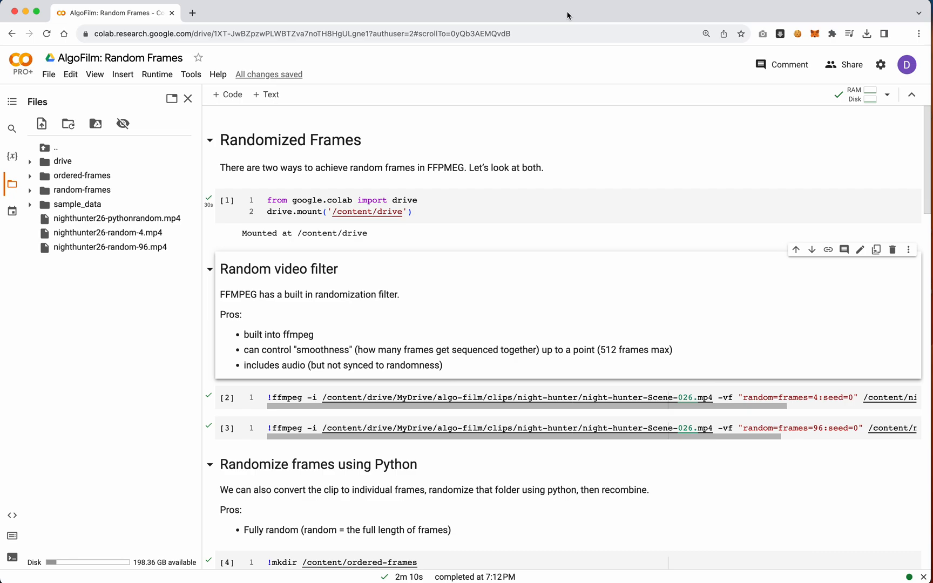
pyautogui.moveTo(418, 196)
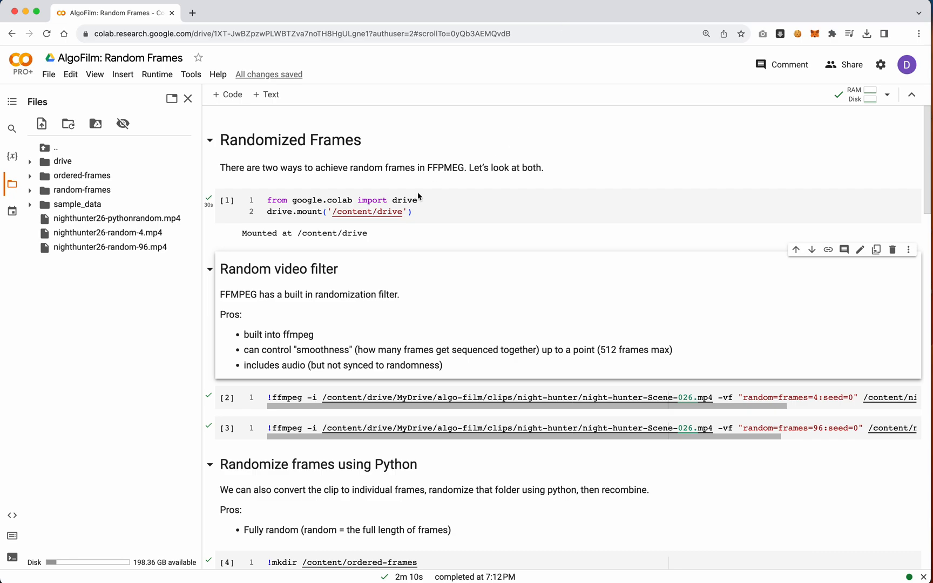
pyautogui.moveTo(359, 196)
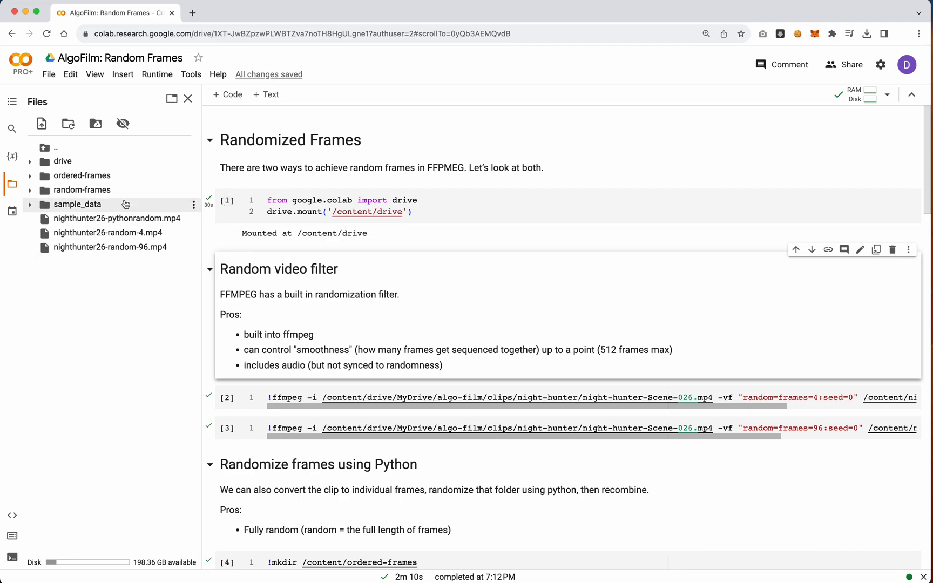
pyautogui.moveTo(215, 264)
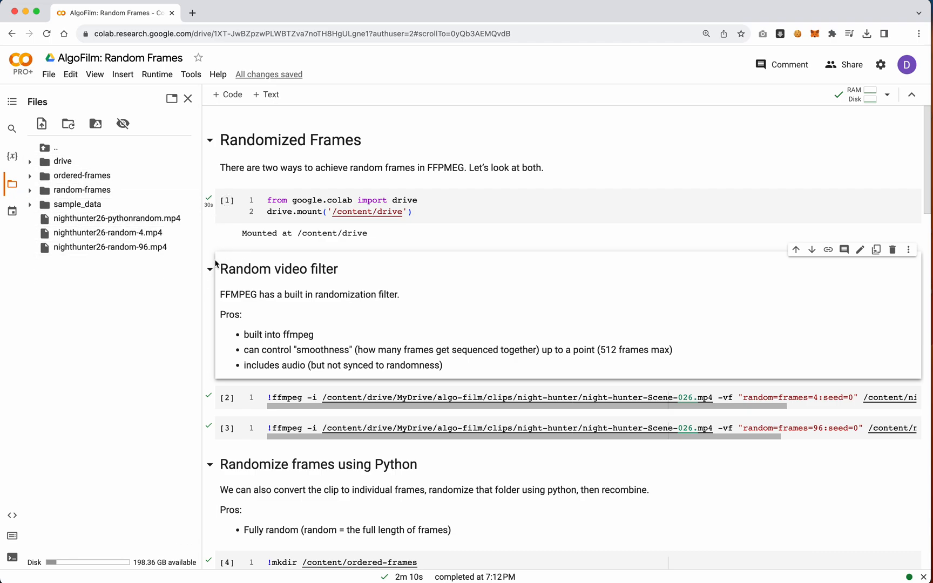
# Locate the output clip path in the FFmpeg command and switch to the Desktop in Finder
pyautogui.scroll(-3)
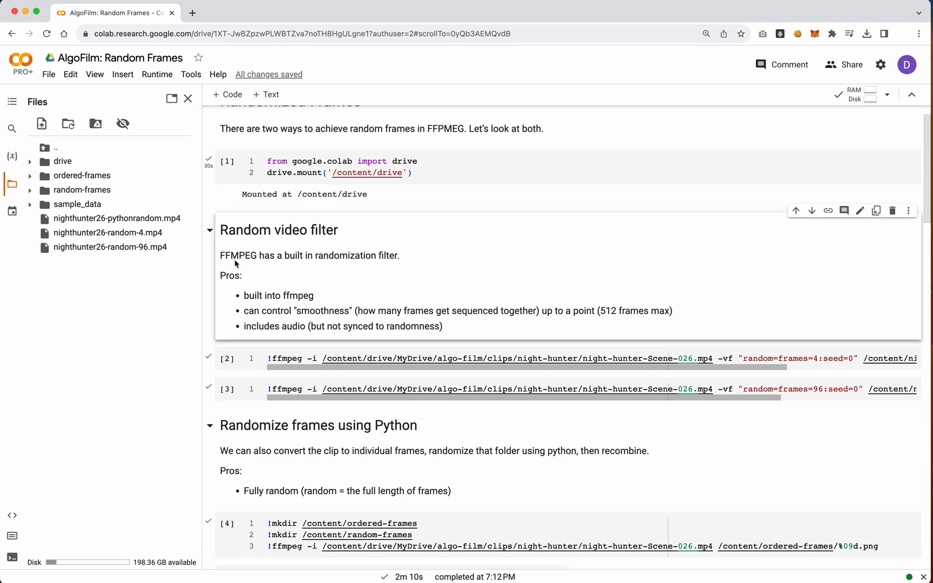
pyautogui.scroll(-3)
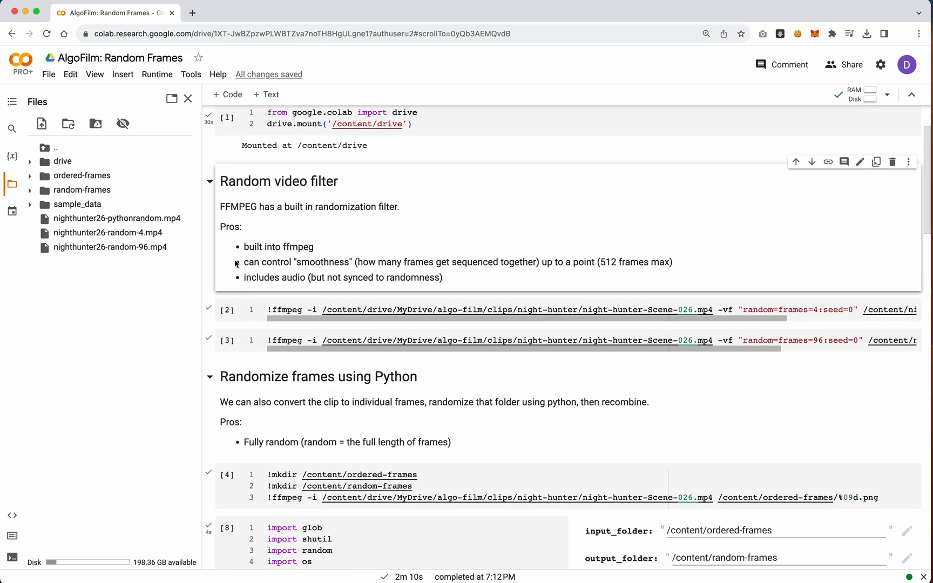
pyautogui.moveTo(279, 201)
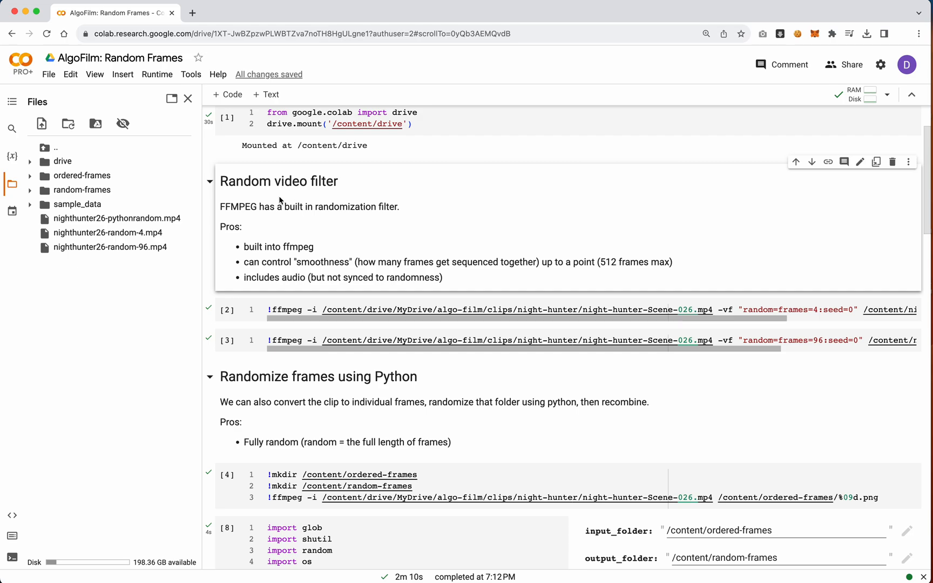
pyautogui.moveTo(311, 210)
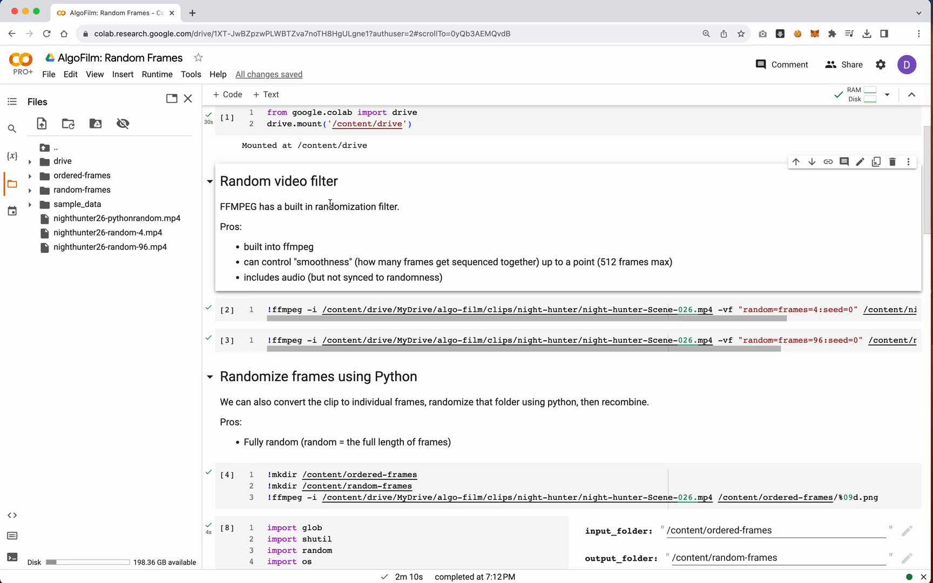
pyautogui.moveTo(335, 245)
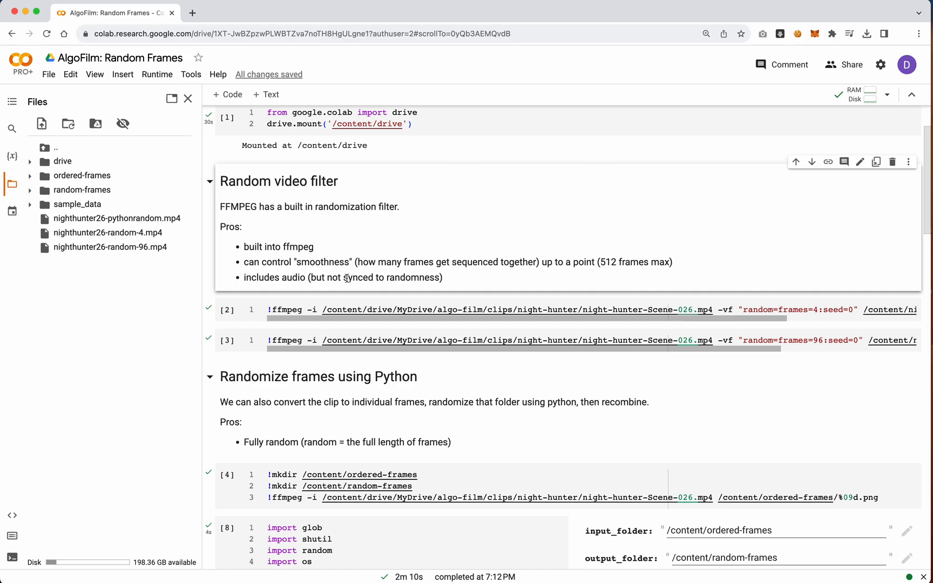
pyautogui.moveTo(348, 289)
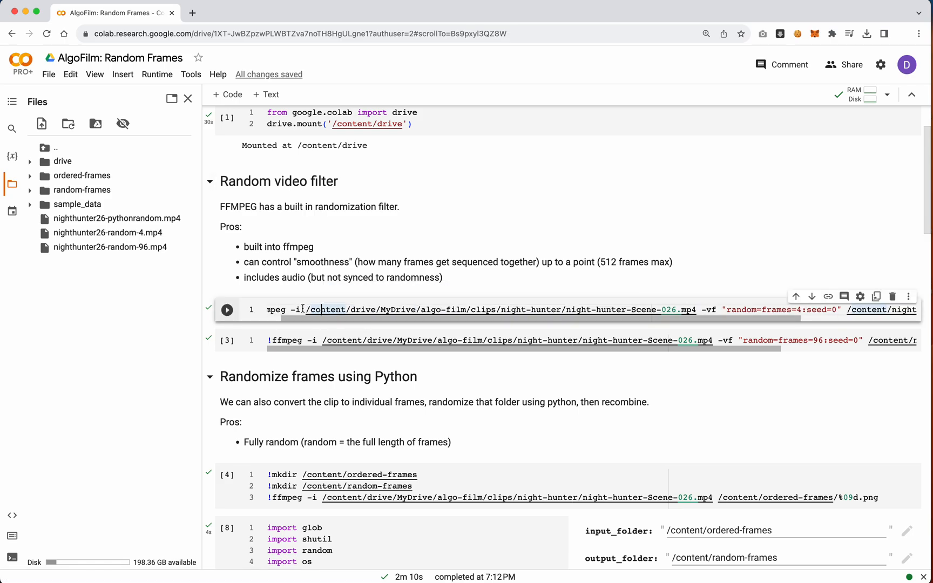
pyautogui.doubleClick(327, 310)
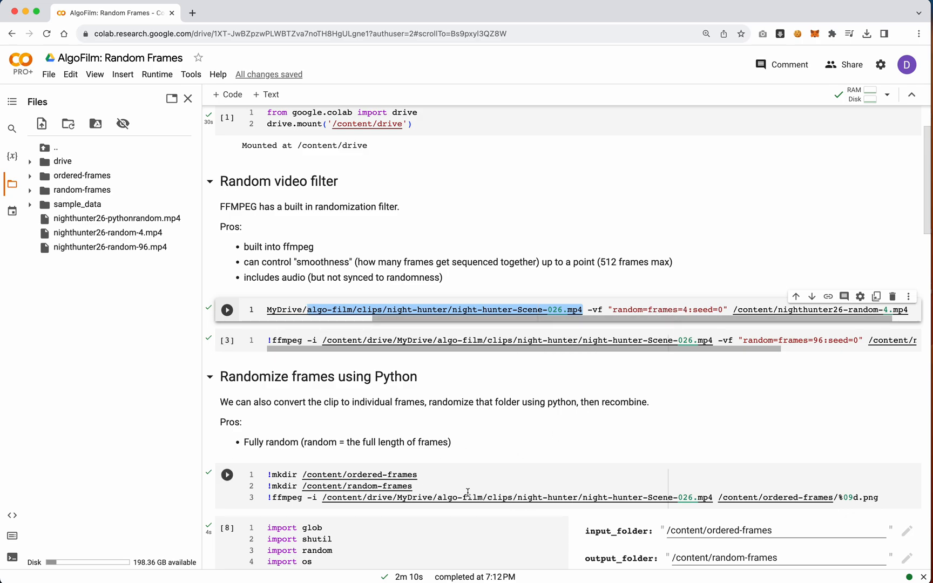
pyautogui.click(227, 474)
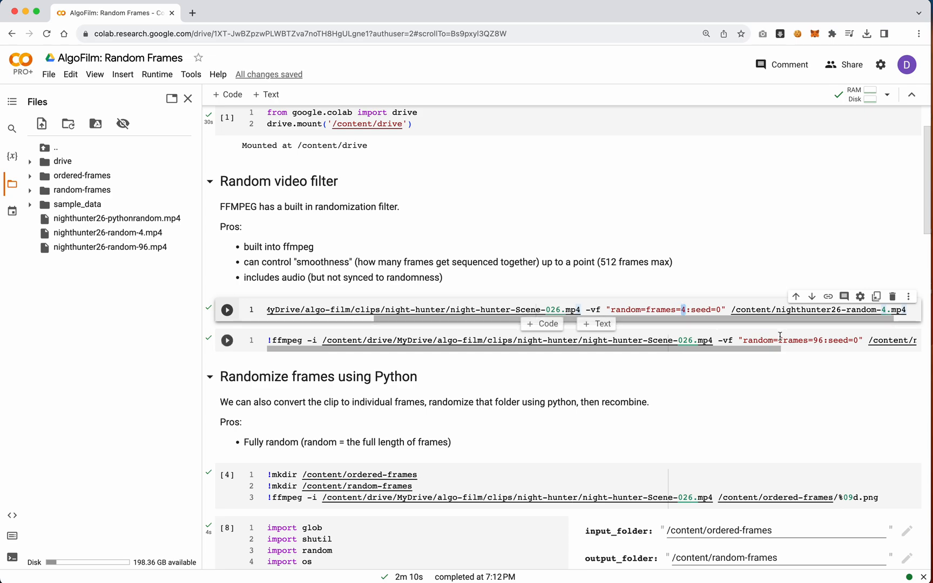
# Select the nighthunter26 random-96, random-4 and pythonrandom .mp4 files together
pyautogui.click(227, 340)
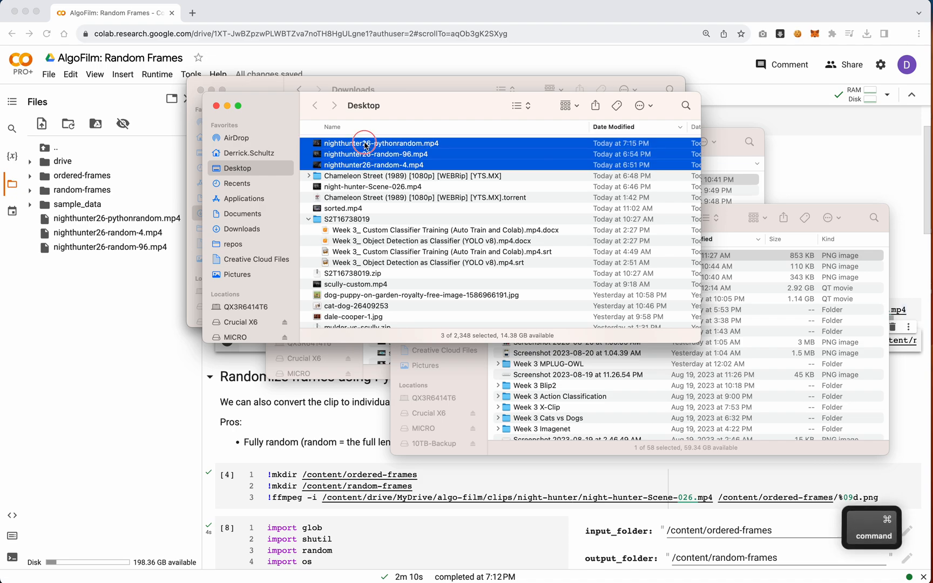
pyautogui.click(358, 132)
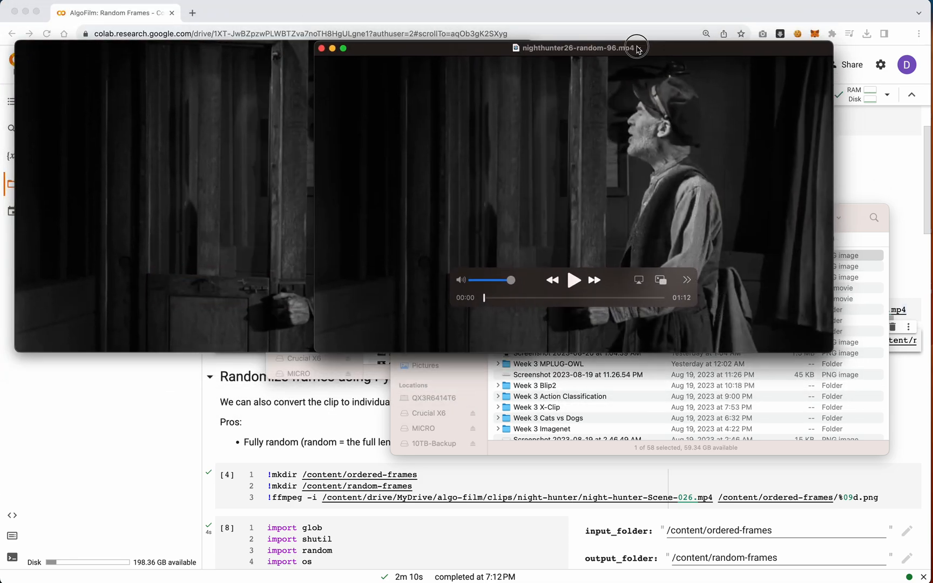
# Play the nighthunter26-random-4.mp4 clip in QuickTime Player
pyautogui.click(321, 49)
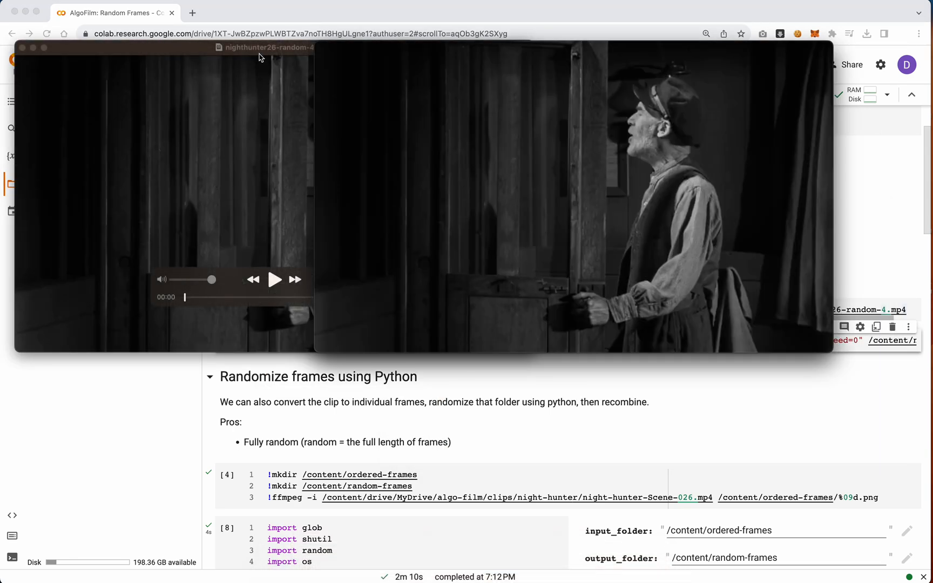
pyautogui.click(274, 278)
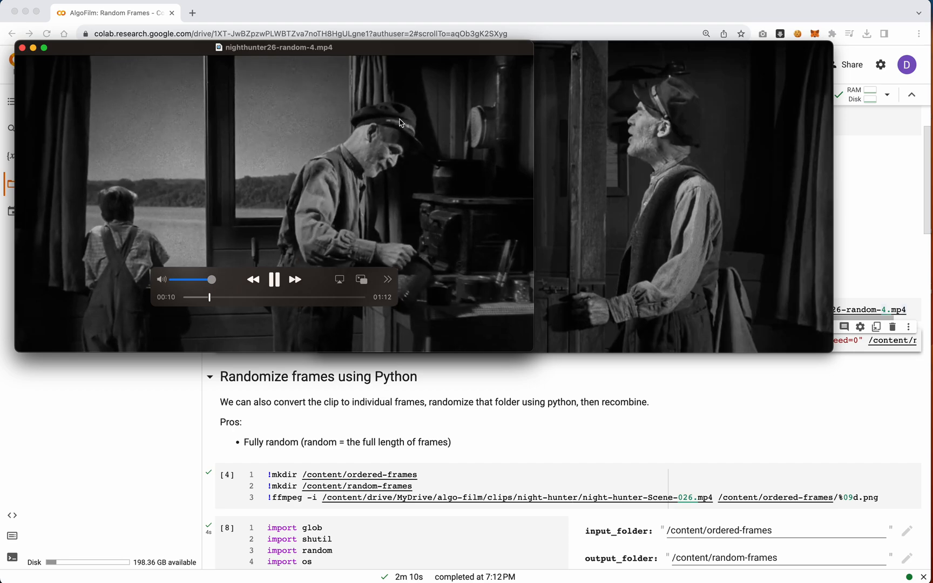
pyautogui.click(274, 280)
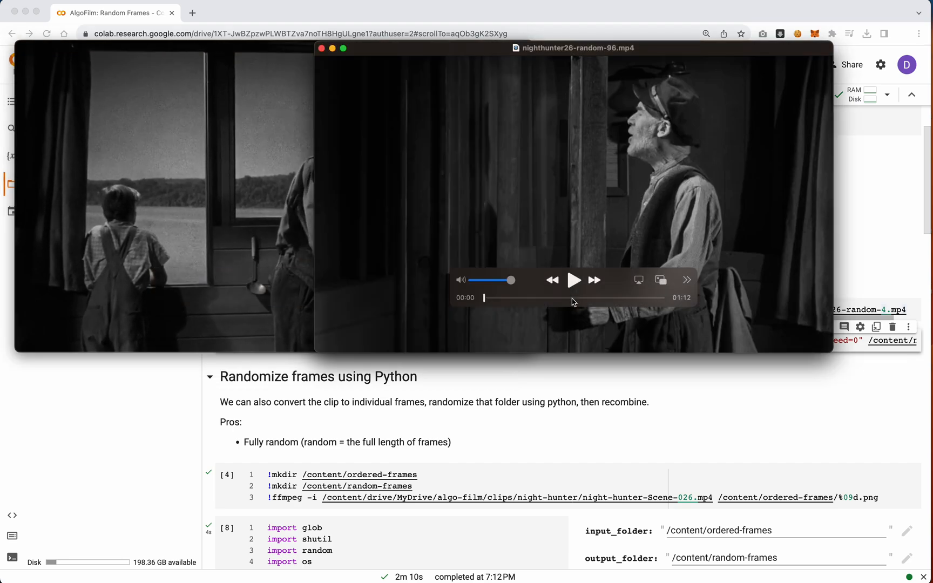
# Play the nighthunter26-random-96.mp4 clip to preview the 96-frame randomized output
pyautogui.click(573, 280)
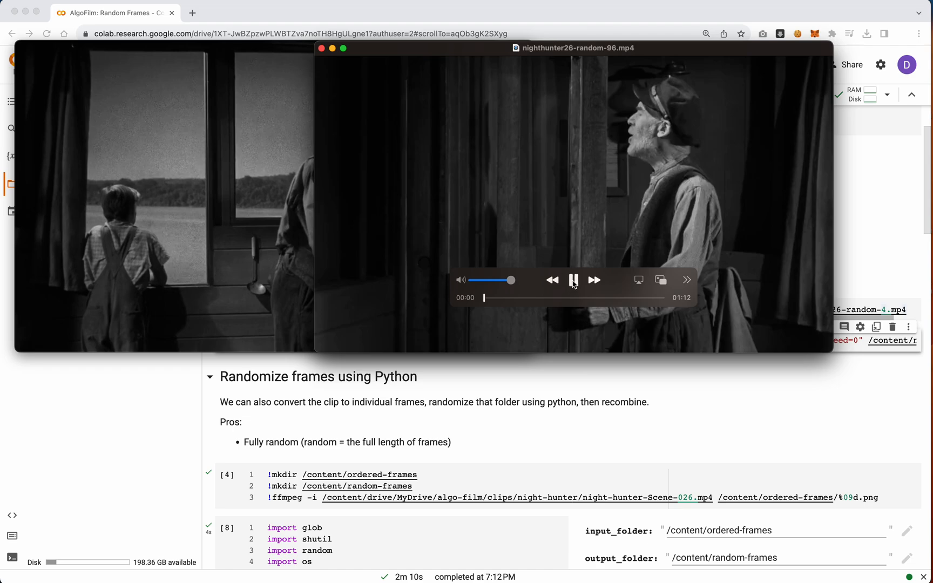
pyautogui.click(574, 279)
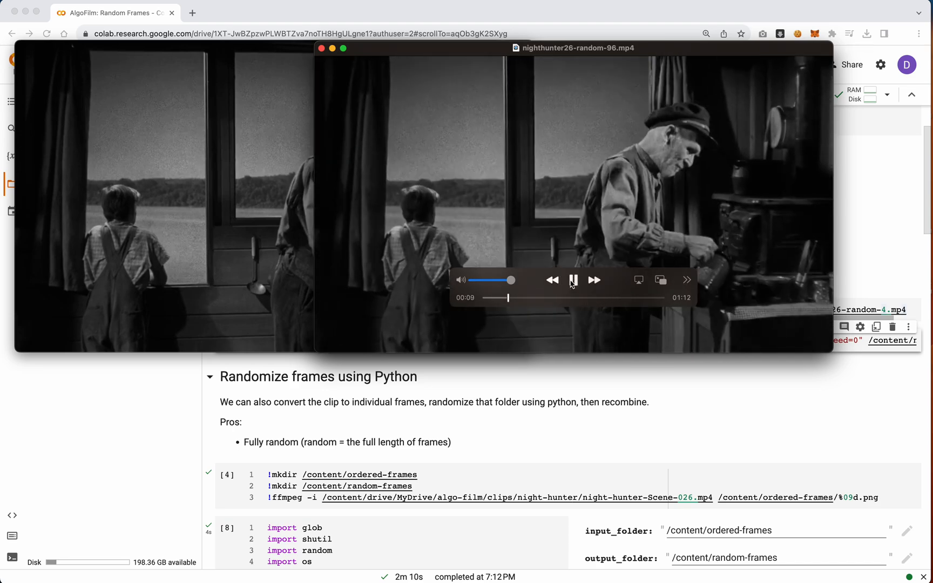
pyautogui.click(321, 48)
pyautogui.write('512/2')
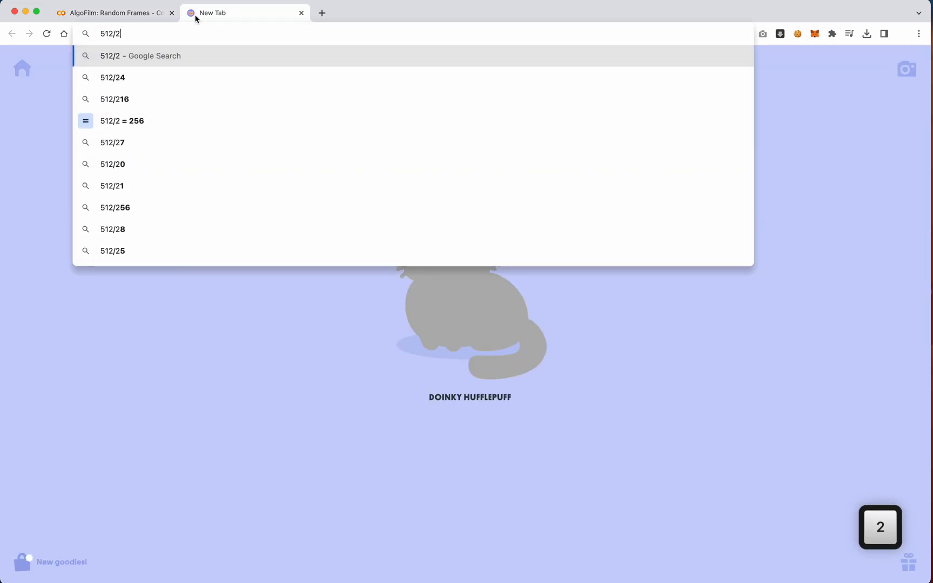
# Return to the Colab Random Frames notebook after checking 512/2 = 256
pyautogui.click(112, 77)
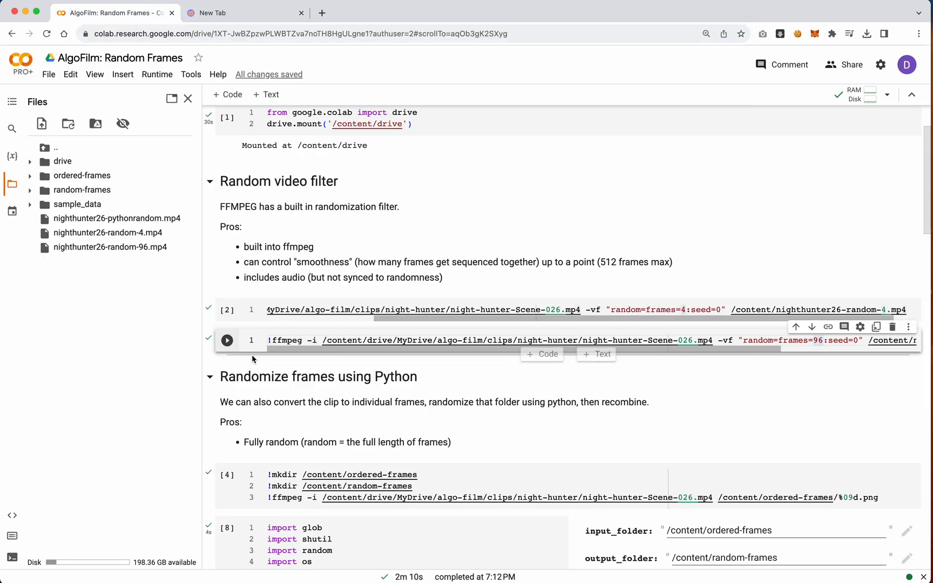
# Bring the 'Randomize frames using Python' shuffle code cell into view
pyautogui.scroll(-3)
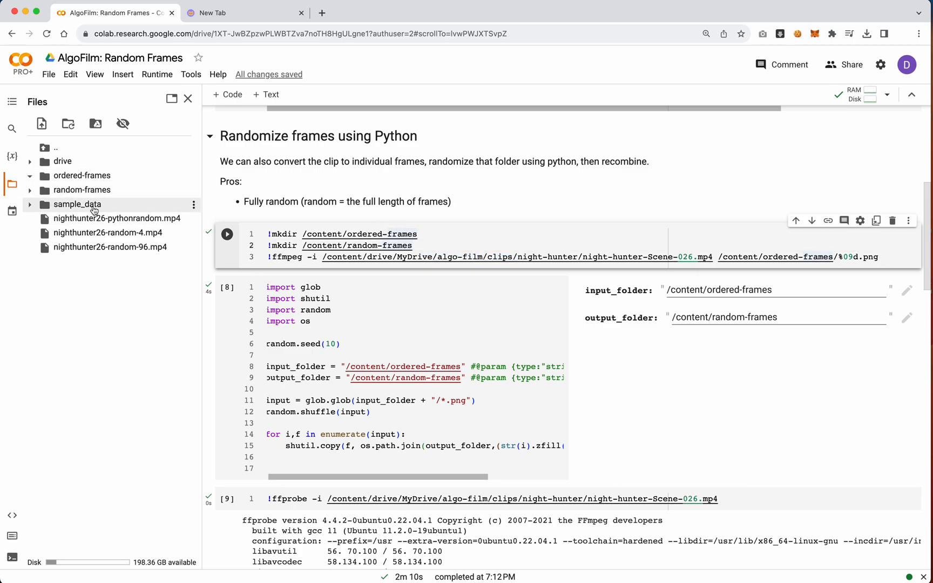
pyautogui.click(29, 174)
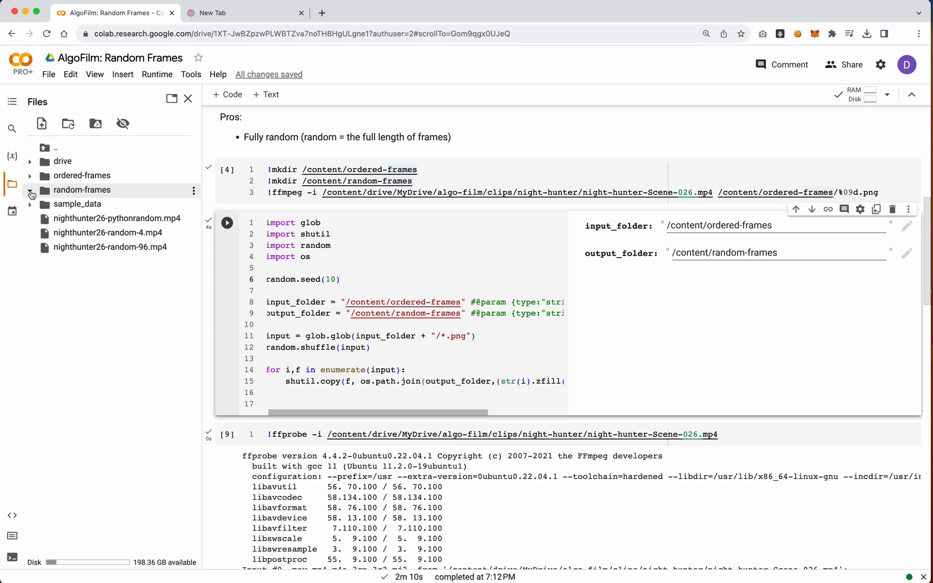
# Expand the random-frames folder to list its shuffled PNG frames
pyautogui.click(30, 190)
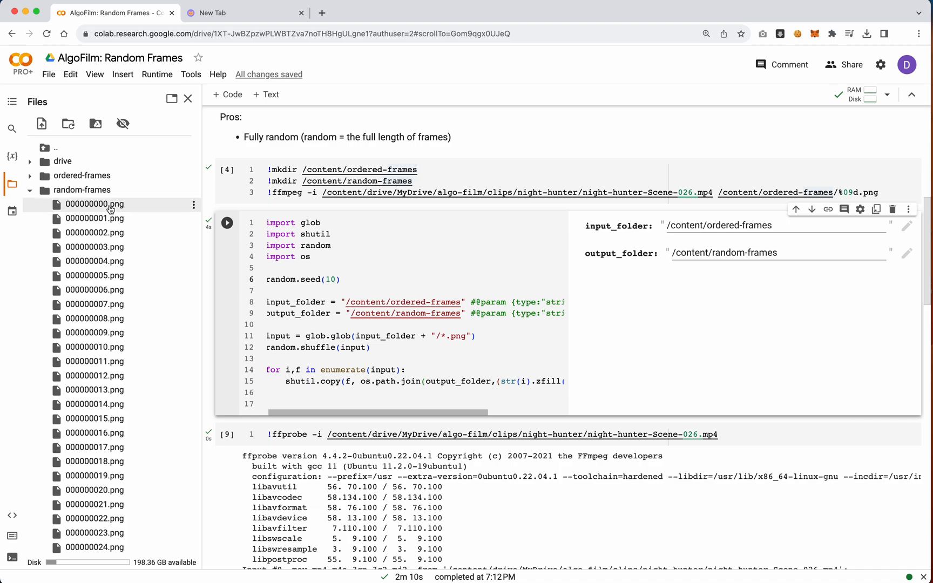
pyautogui.moveTo(113, 218)
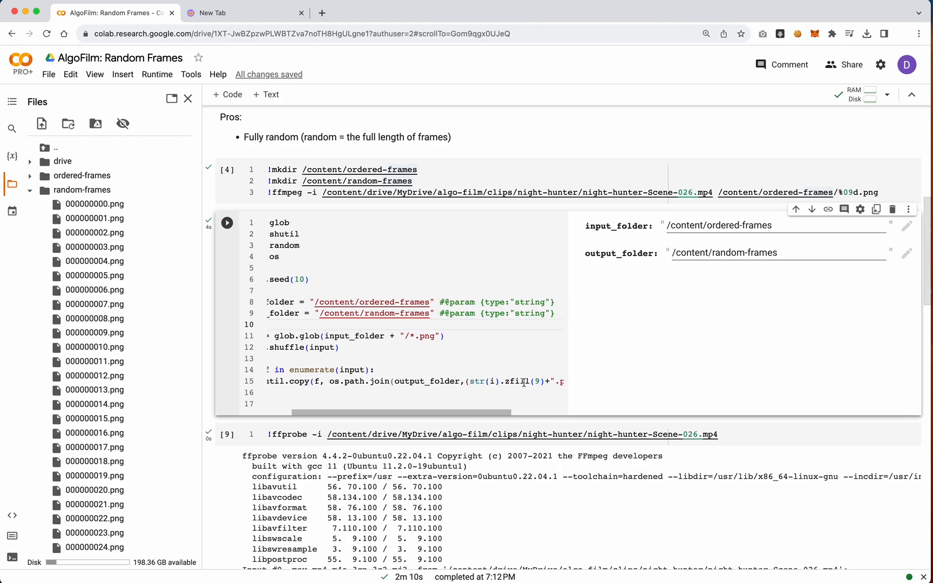
pyautogui.moveTo(94, 204)
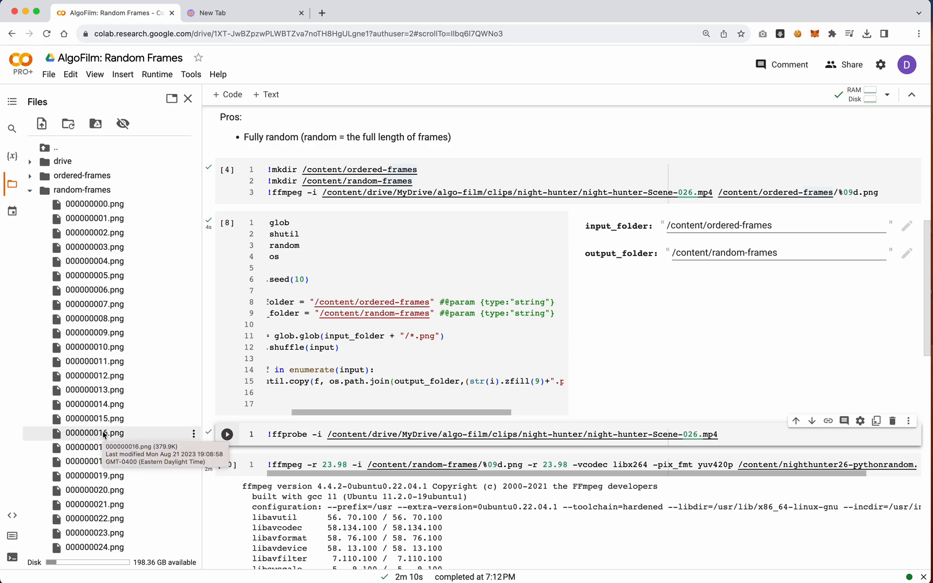
pyautogui.moveTo(241, 458)
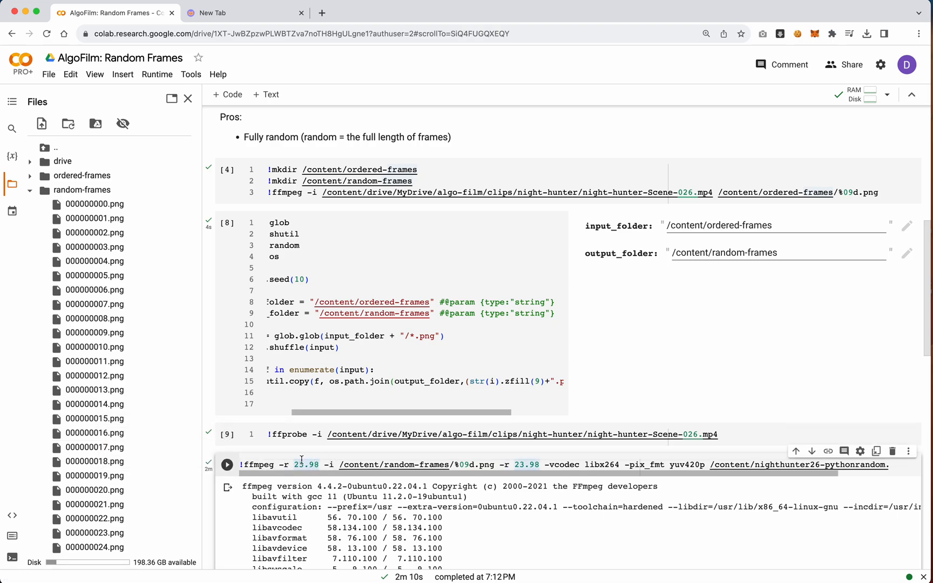
pyautogui.moveTo(468, 476)
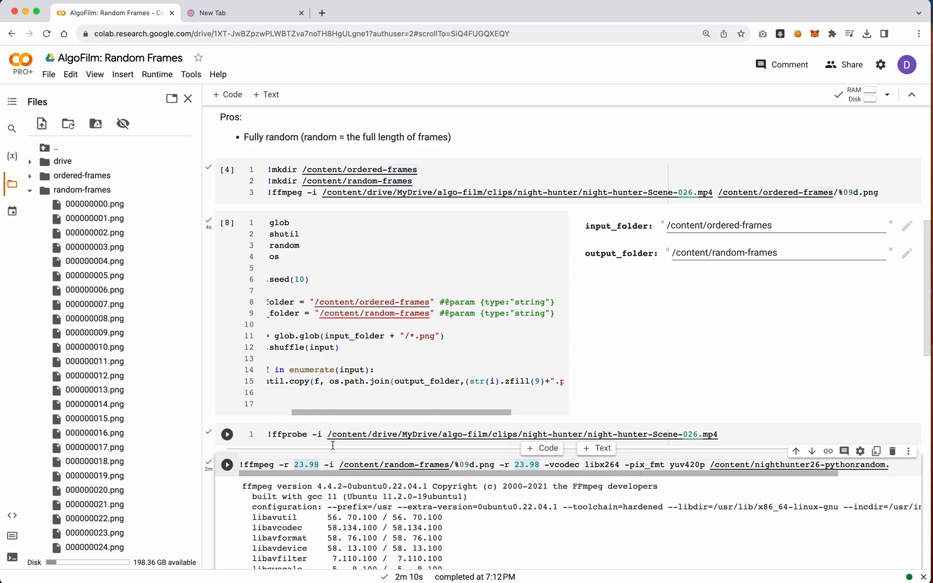
pyautogui.click(476, 434)
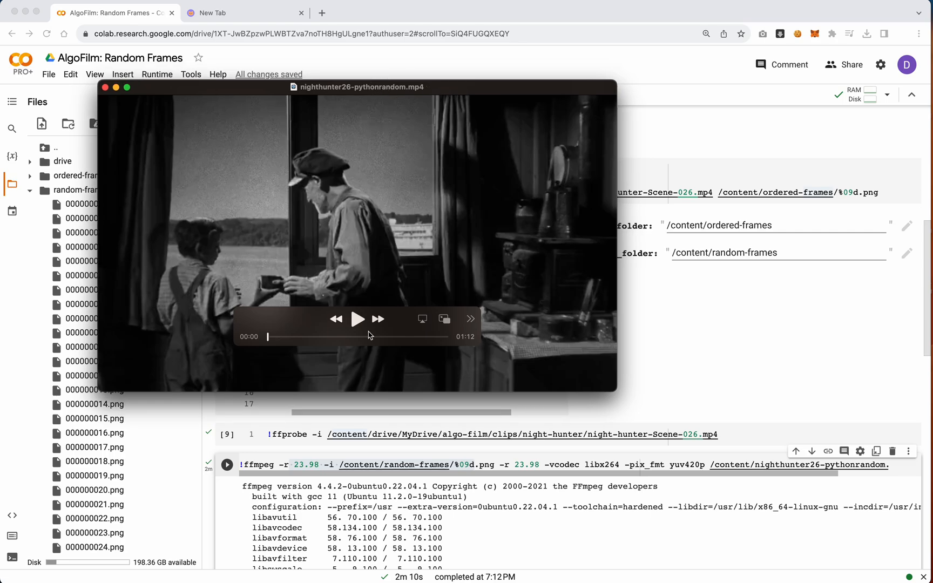
# Play nighthunter26-pythonrandom.mp4 to preview the Python-shuffled frames
pyautogui.click(357, 318)
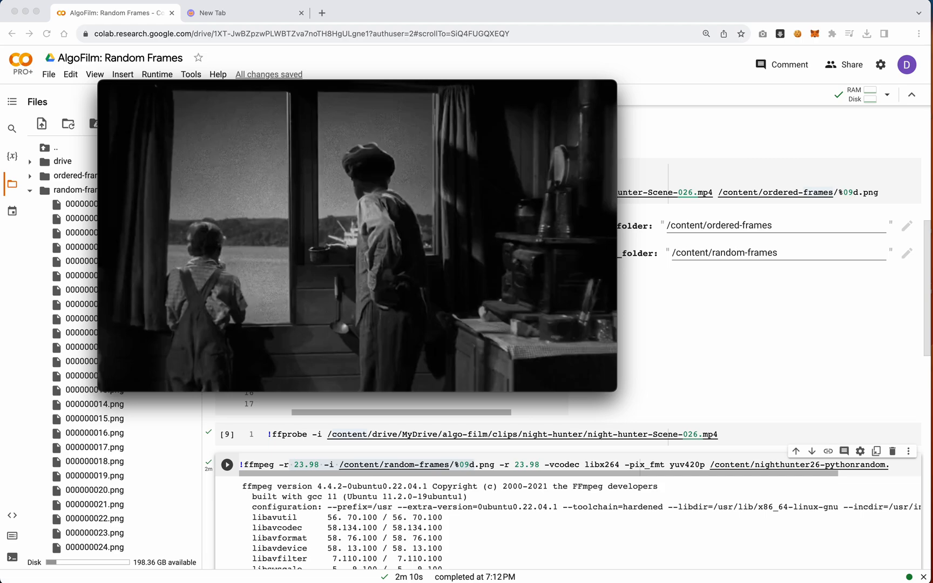
pyautogui.moveTo(388, 352)
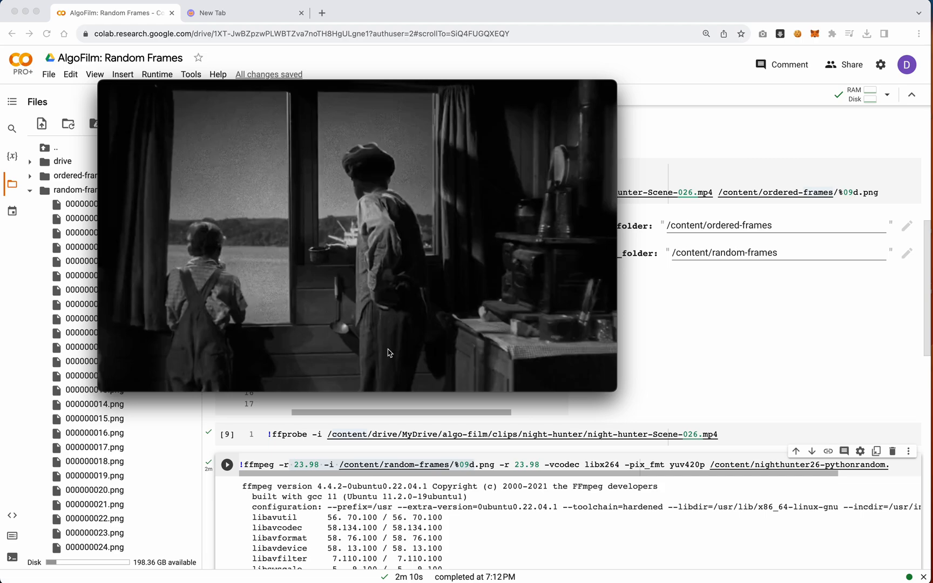